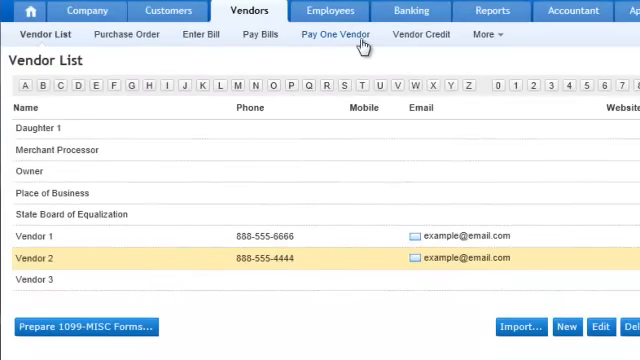
# Leave the vendor list and bring up the Banking Write Check form.
pyautogui.click(410, 12)
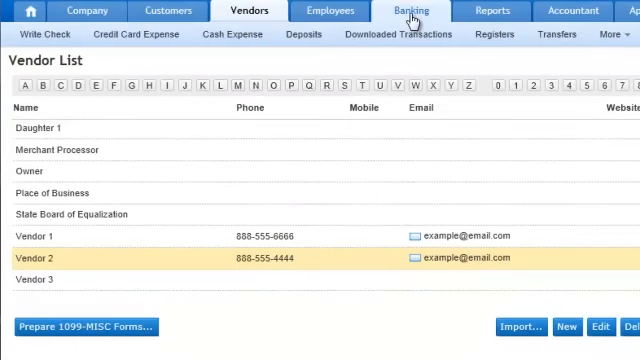
pyautogui.click(244, 12)
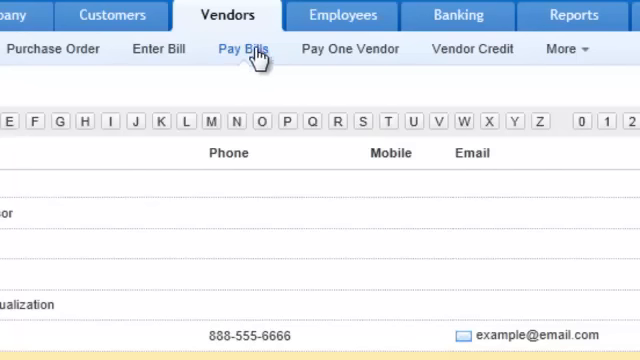
pyautogui.moveTo(256, 58)
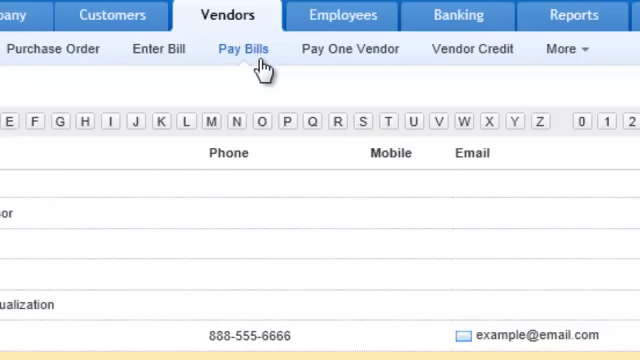
pyautogui.moveTo(250, 62)
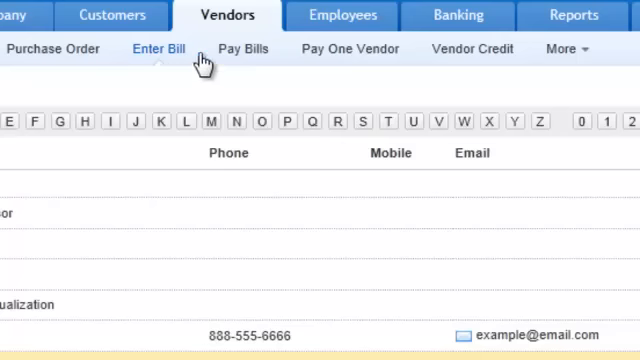
pyautogui.moveTo(244, 48)
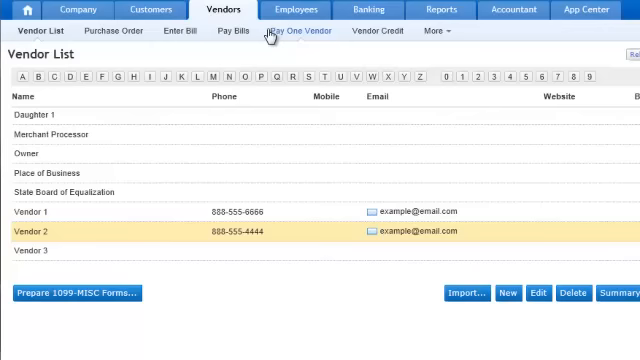
pyautogui.click(364, 8)
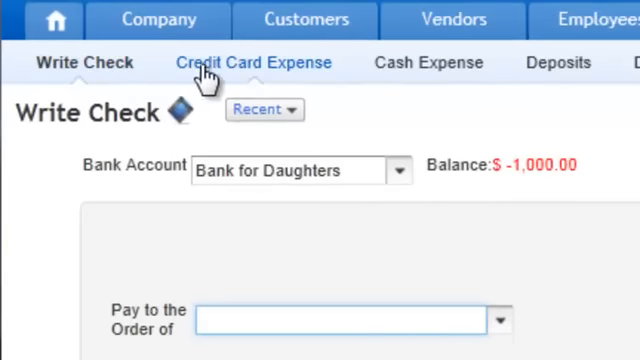
pyautogui.moveTo(428, 62)
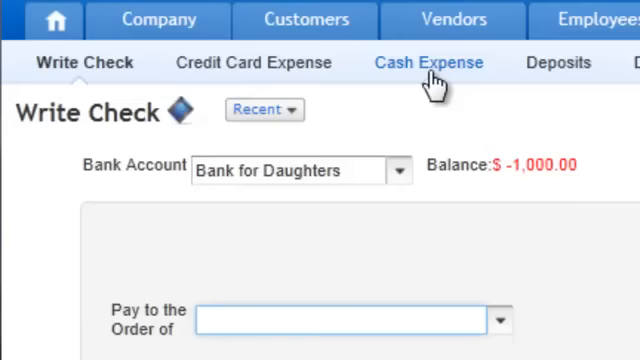
pyautogui.moveTo(84, 62)
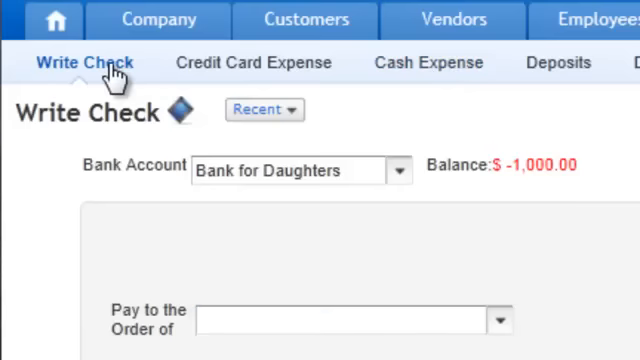
# Choose the Bank for Daughters account from the Bank Account dropdown.
pyautogui.click(400, 168)
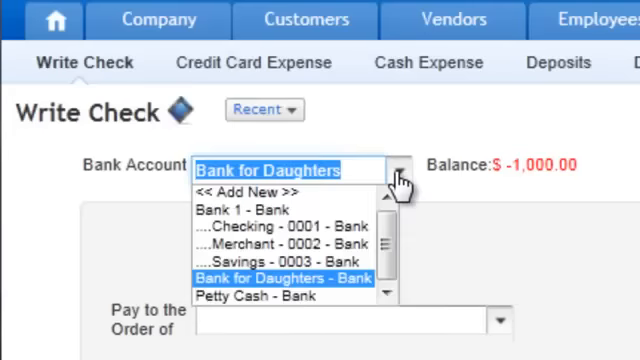
pyautogui.click(272, 296)
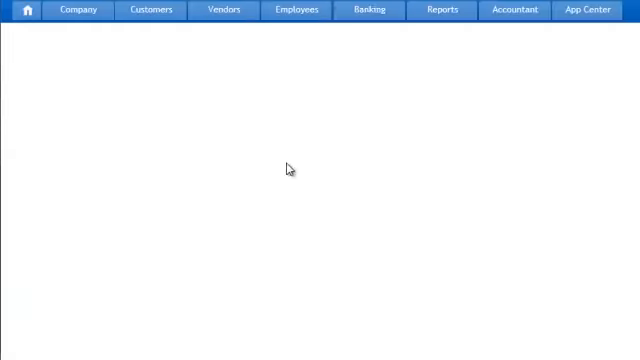
# Bring up the Cash Expense form and pick a different cash account instead of Bank 1.
pyautogui.click(368, 10)
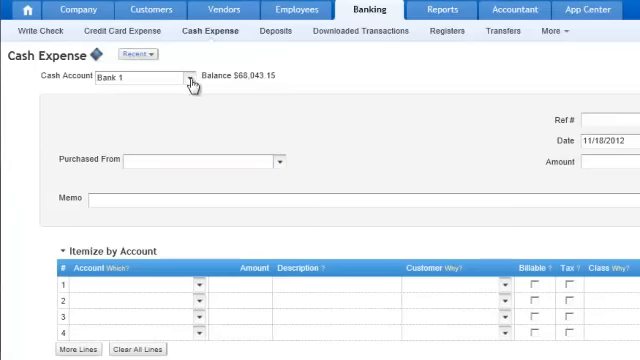
pyautogui.click(184, 78)
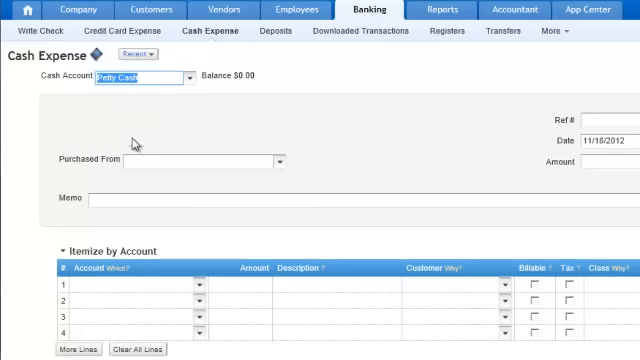
pyautogui.moveTo(174, 132)
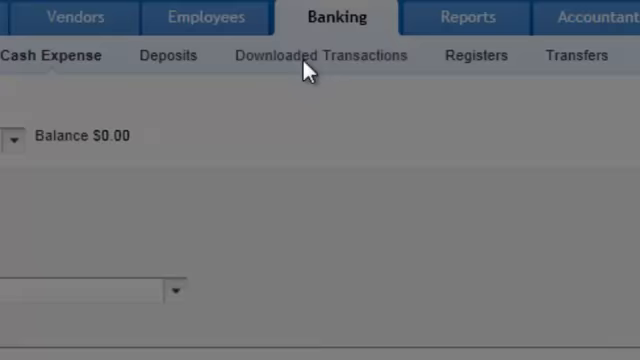
# Show the Downloaded Transactions page for the Wells Fargo Savings account.
pyautogui.click(322, 56)
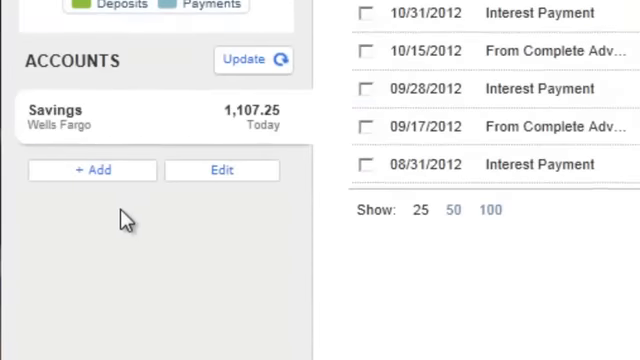
pyautogui.moveTo(64, 124)
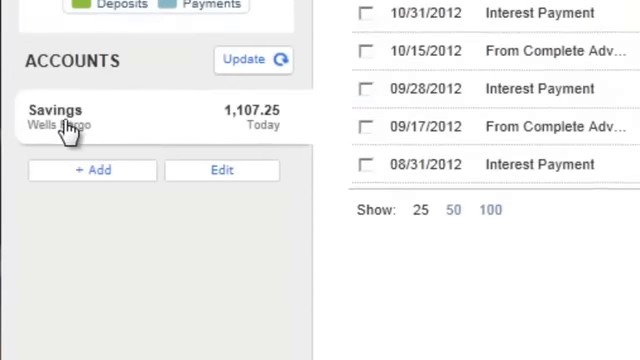
pyautogui.moveTo(192, 132)
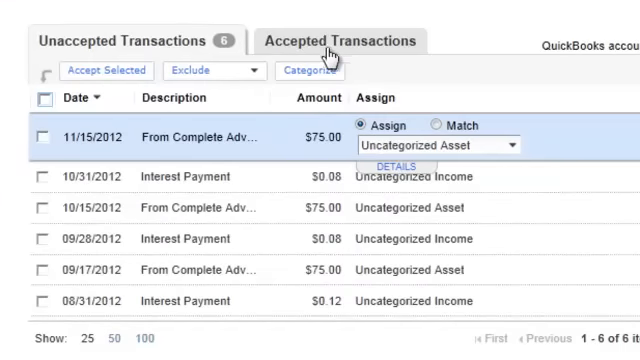
# Review accepted transactions, then select the 11/15/2012 $75.00 transfer for Loans Payable - Daughter 2.
pyautogui.click(340, 40)
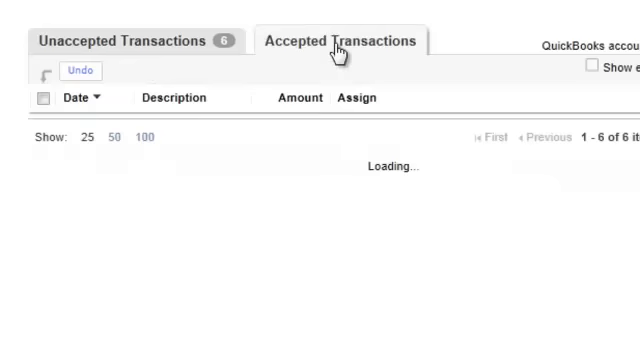
pyautogui.click(130, 40)
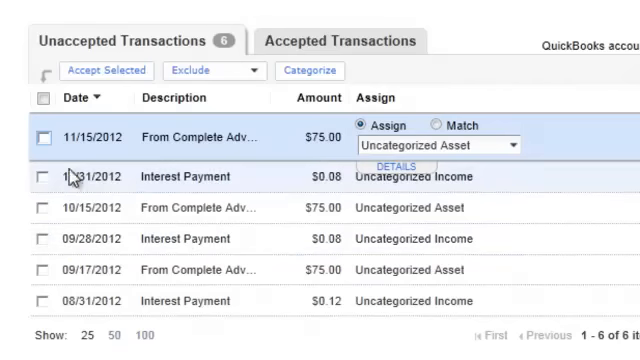
pyautogui.click(46, 176)
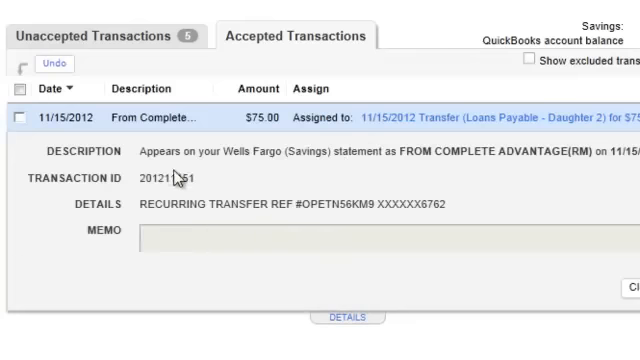
pyautogui.moveTo(268, 248)
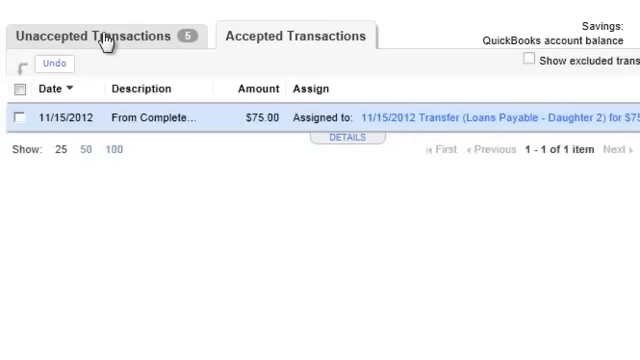
# Accept the 10/15 and 09/17 $75.00 transfers and start categorizing the 10/31 payment.
pyautogui.click(110, 36)
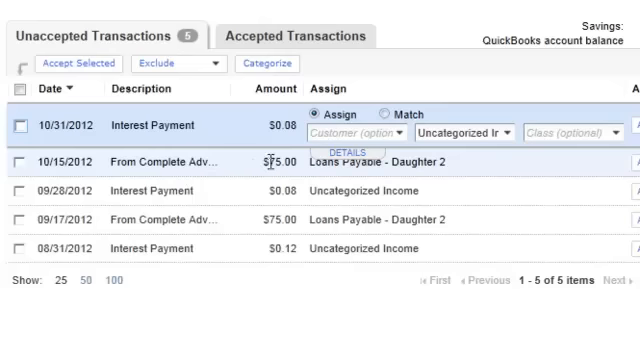
pyautogui.moveTo(284, 216)
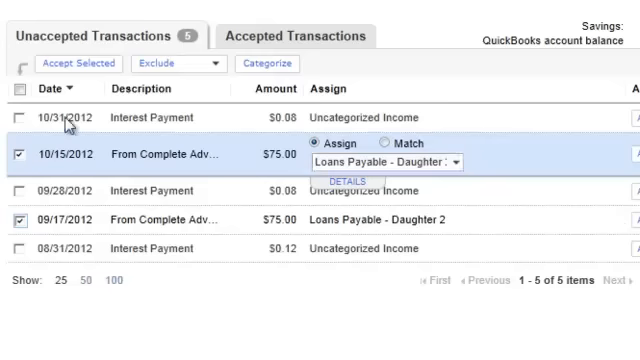
pyautogui.moveTo(78, 62)
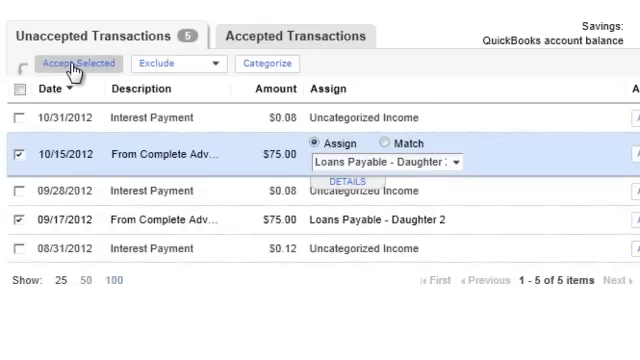
pyautogui.click(78, 62)
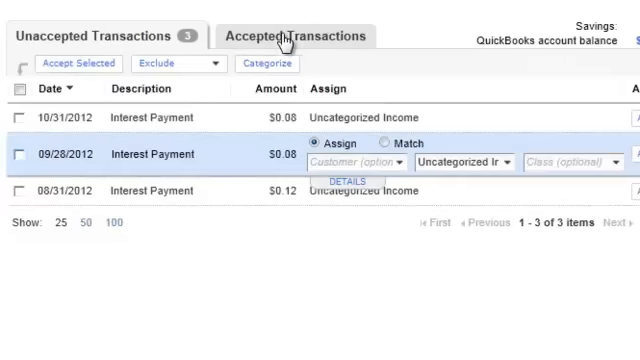
pyautogui.click(296, 36)
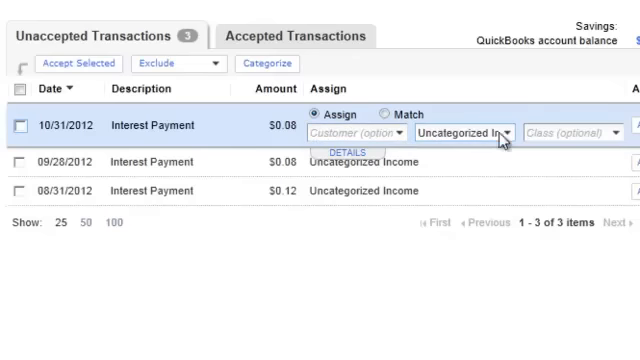
pyautogui.click(480, 132)
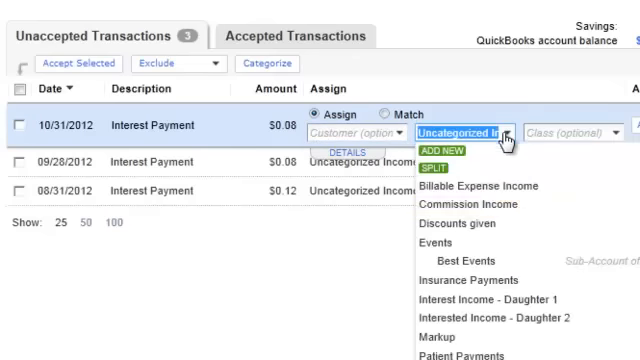
pyautogui.moveTo(470, 204)
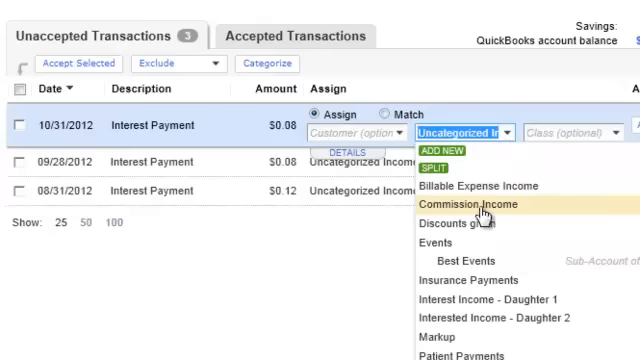
# Assign the 10/31 interest payment to Commission Income and accept it.
pyautogui.click(488, 204)
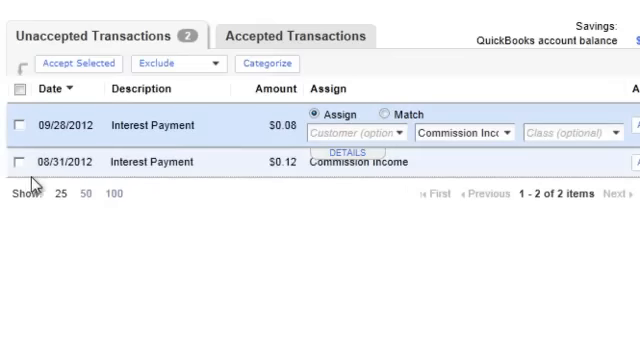
pyautogui.moveTo(304, 176)
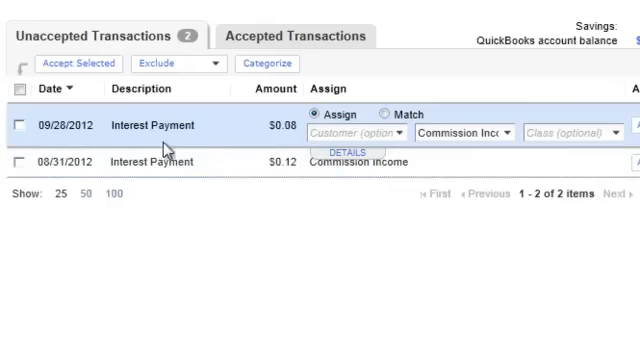
pyautogui.click(16, 88)
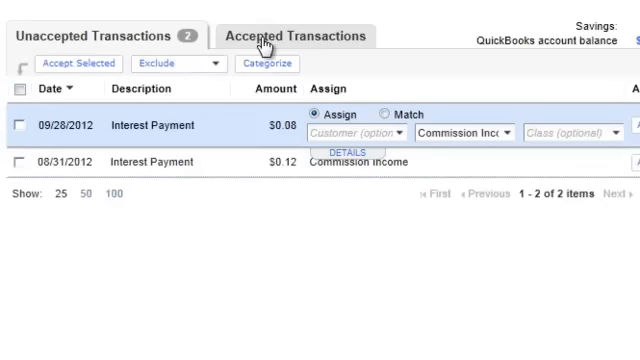
# Review the Accepted Transactions tab to undo the 10/31 acceptance.
pyautogui.click(296, 36)
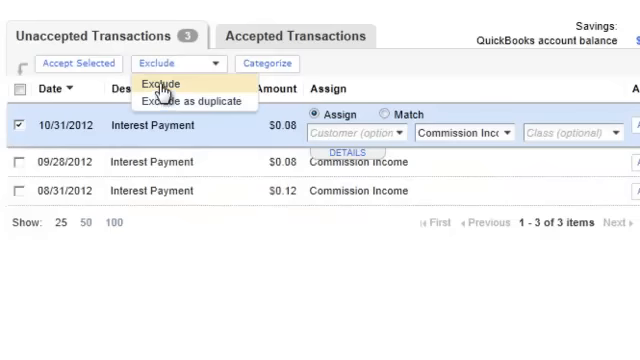
# Exclude the 10/31 interest payment from the bank feed.
pyautogui.click(164, 80)
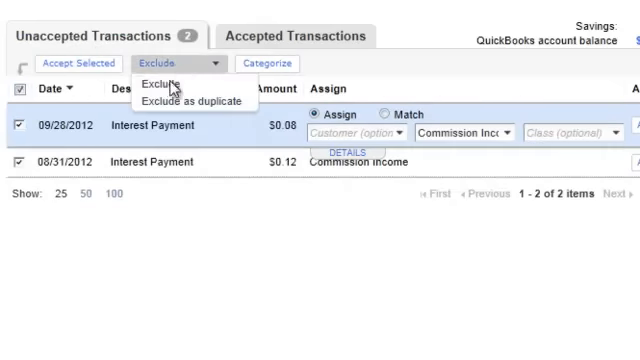
pyautogui.moveTo(160, 82)
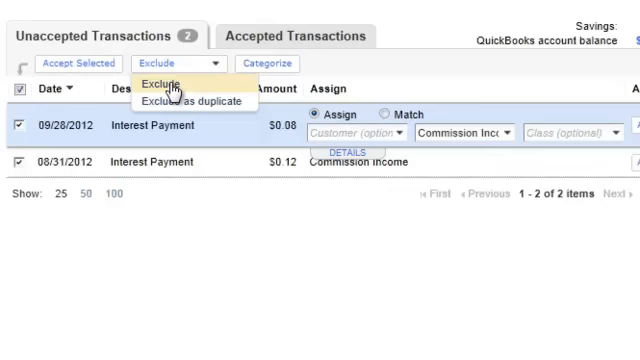
pyautogui.moveTo(248, 62)
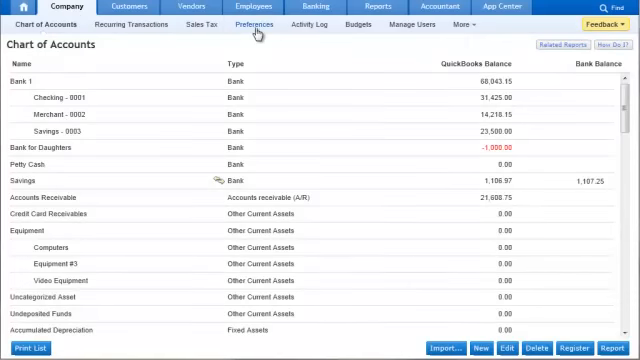
# Go to Company Preferences > Products and Services to reach the inventory tracking settings.
pyautogui.click(260, 24)
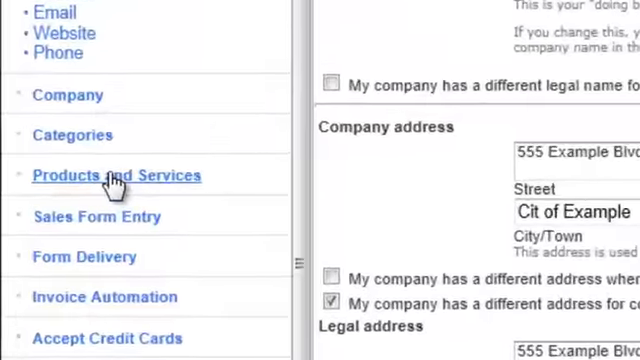
pyautogui.click(116, 176)
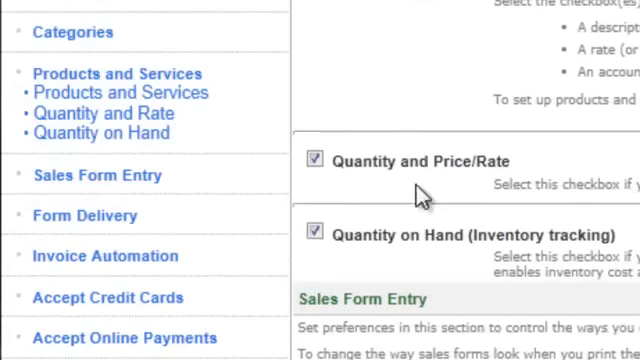
pyautogui.scroll(-3)
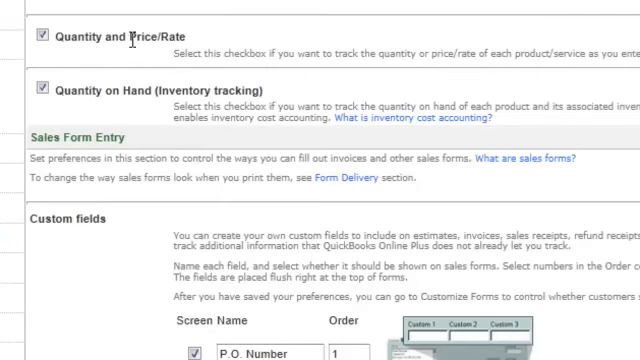
pyautogui.moveTo(92, 112)
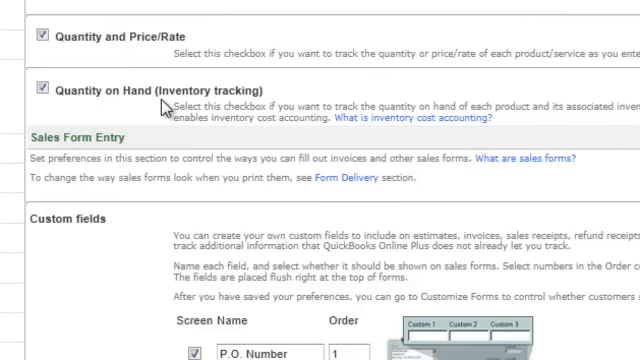
pyautogui.moveTo(290, 104)
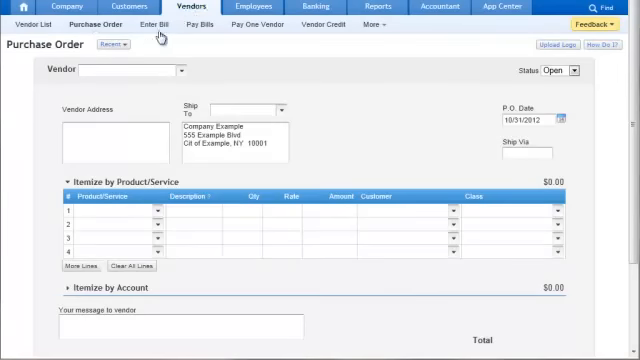
# Set the vendor to 'Vendor 1' and start adding a new product on the order.
pyautogui.click(116, 44)
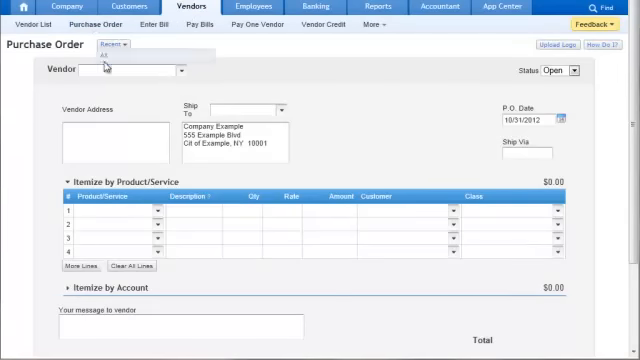
pyautogui.write('Vendor 1')
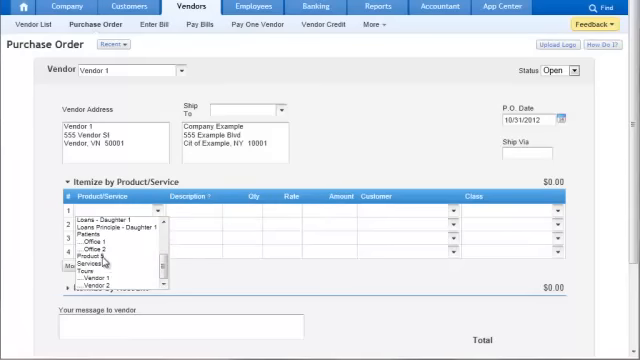
pyautogui.click(88, 256)
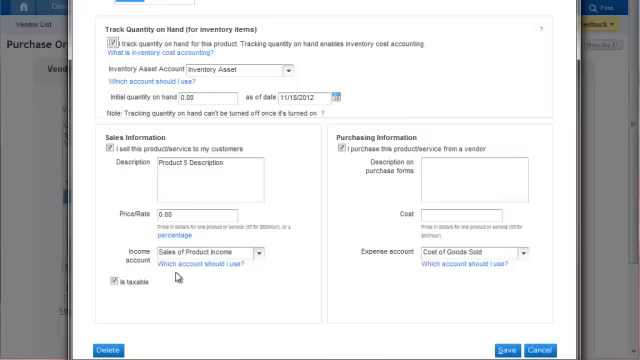
# Save Product 6 with Track quantity on hand so it fills the purchase order's first line.
pyautogui.click(196, 216)
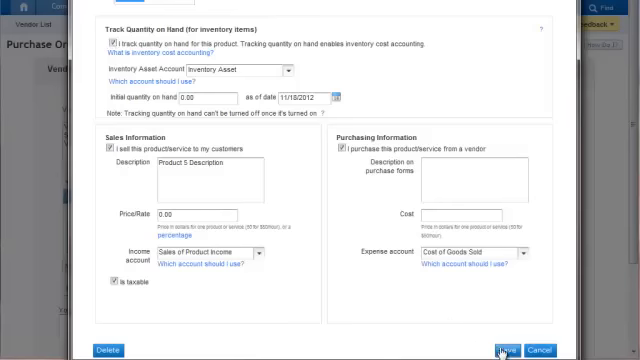
pyautogui.click(498, 348)
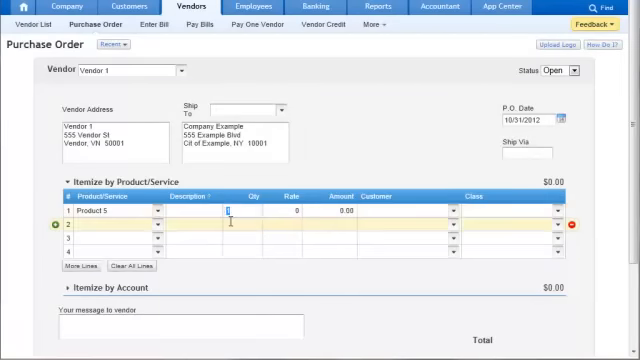
# Enter Qty 10 at Rate 10 for a 100.00 line total and save Vendor 1's purchase order.
pyautogui.write('5')
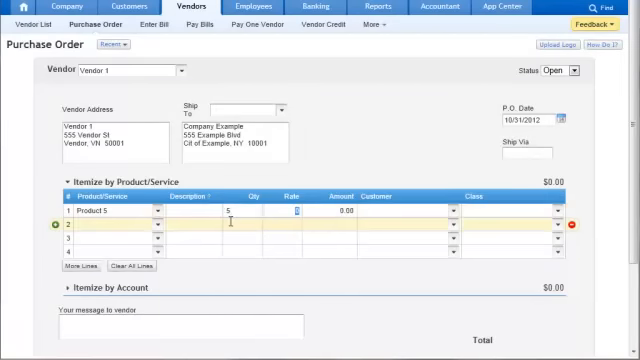
pyautogui.write('10')
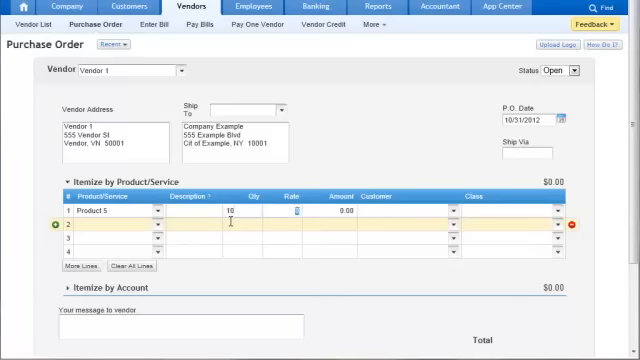
pyautogui.write('10')
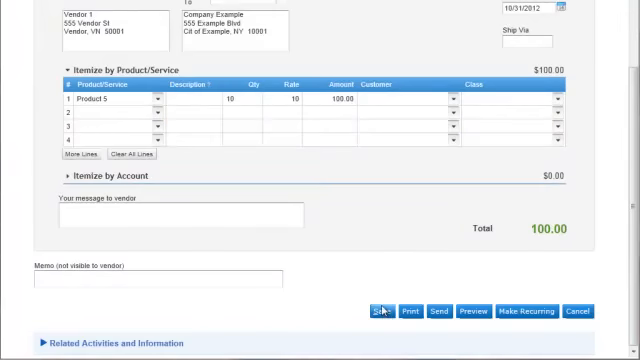
pyautogui.click(382, 312)
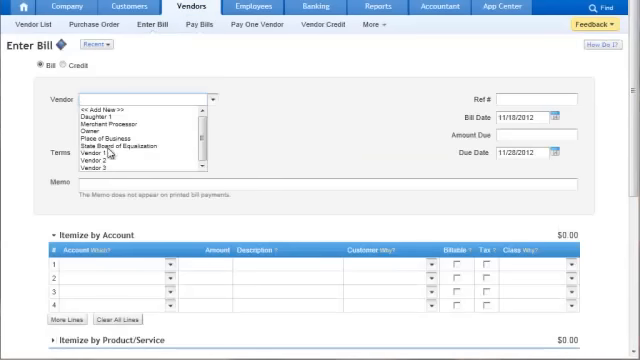
# Select Vendor 1 on the bill so its open purchase order appears for adding.
pyautogui.click(90, 148)
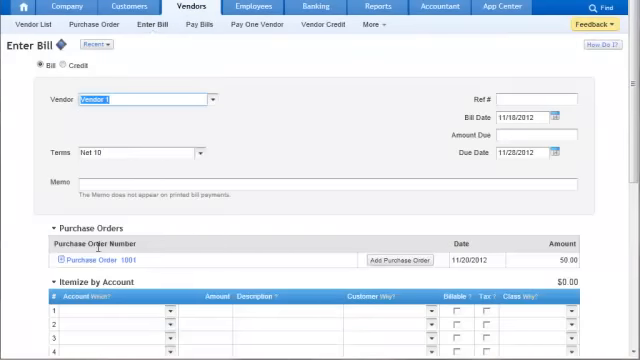
pyautogui.scroll(-3)
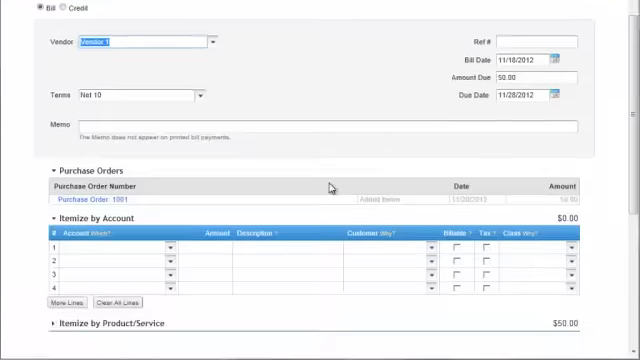
pyautogui.scroll(3)
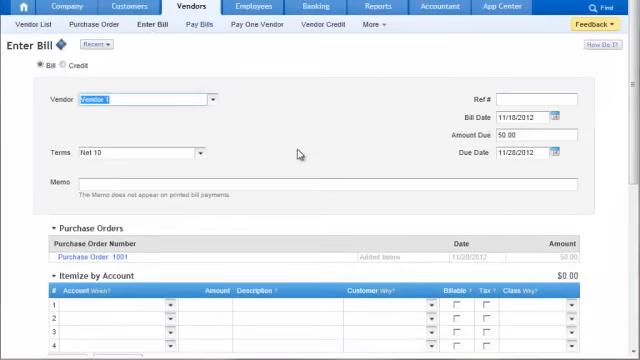